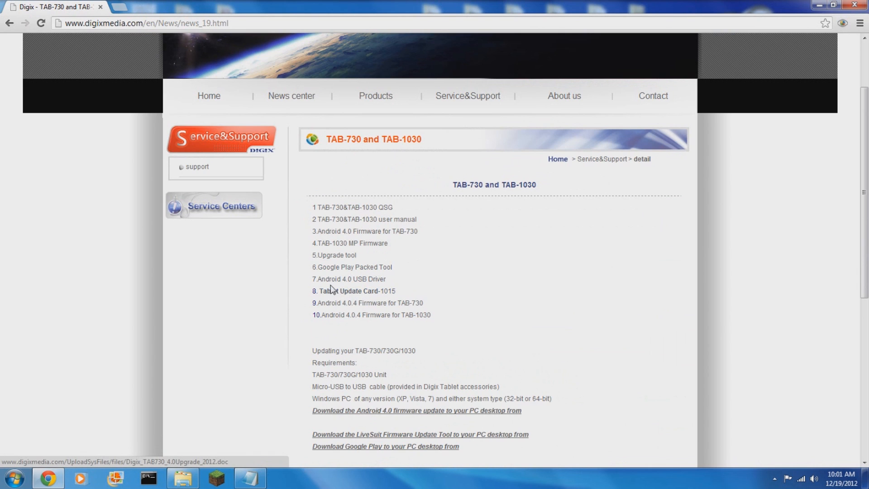
{"action": "mouse_move", "coordinate": [343, 271]}
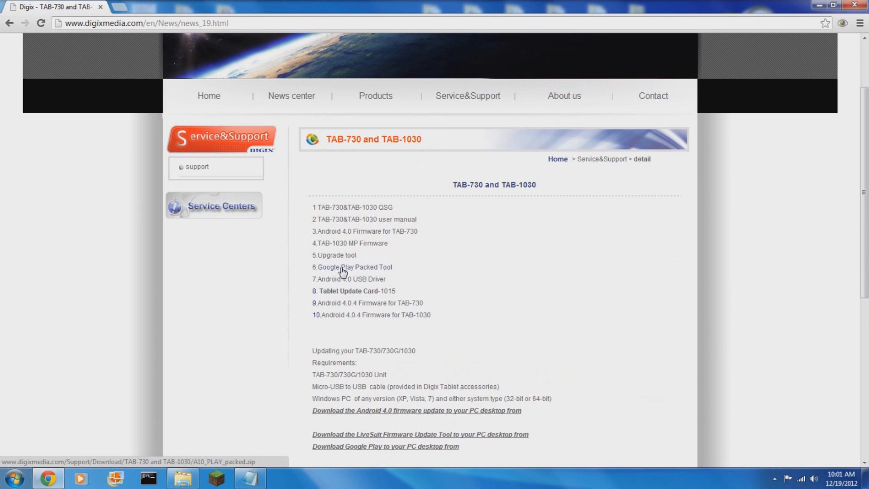
Download A10_PLAY_packed.zip from '6.Google Play Packed Tool' and scroll through the instructions
{"action": "left_click", "coordinate": [352, 266]}
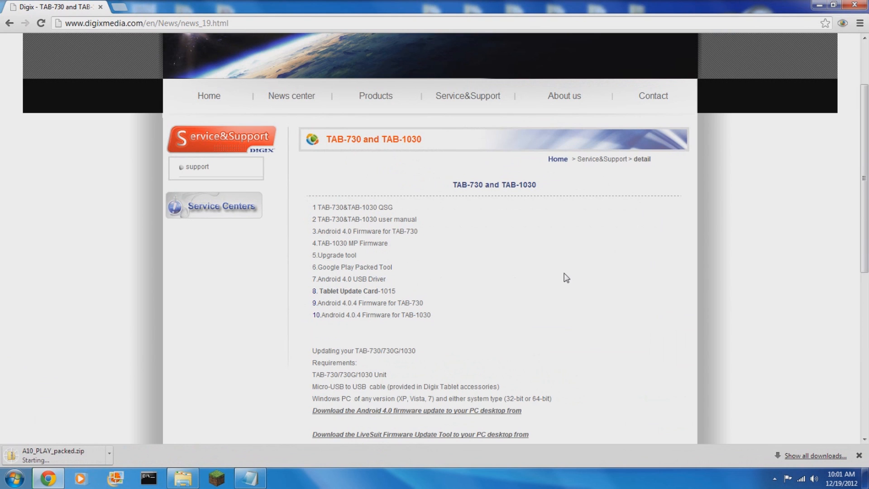
{"action": "mouse_move", "coordinate": [556, 309]}
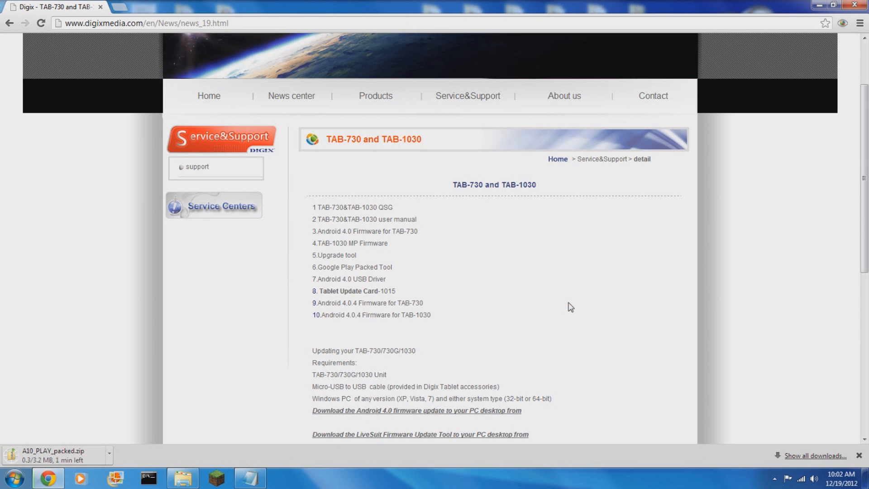
{"action": "scroll", "scroll_direction": "down", "scroll_amount": 3}
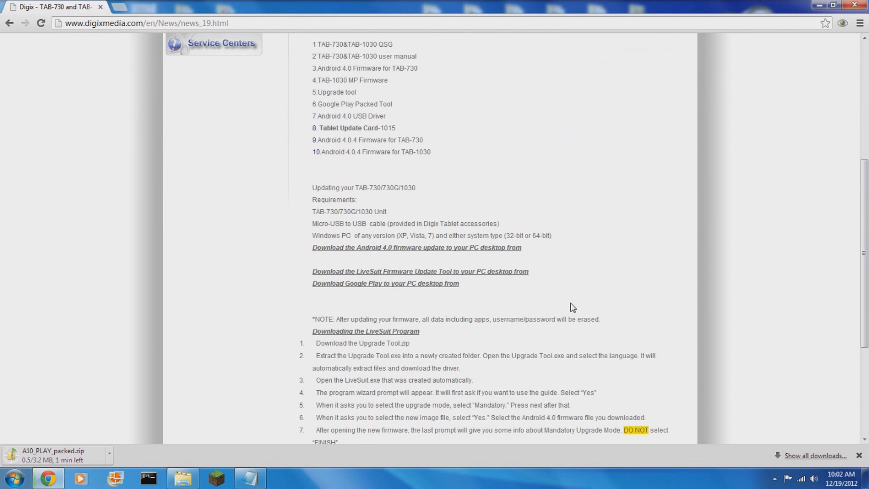
{"action": "scroll", "scroll_direction": "down", "scroll_amount": 3}
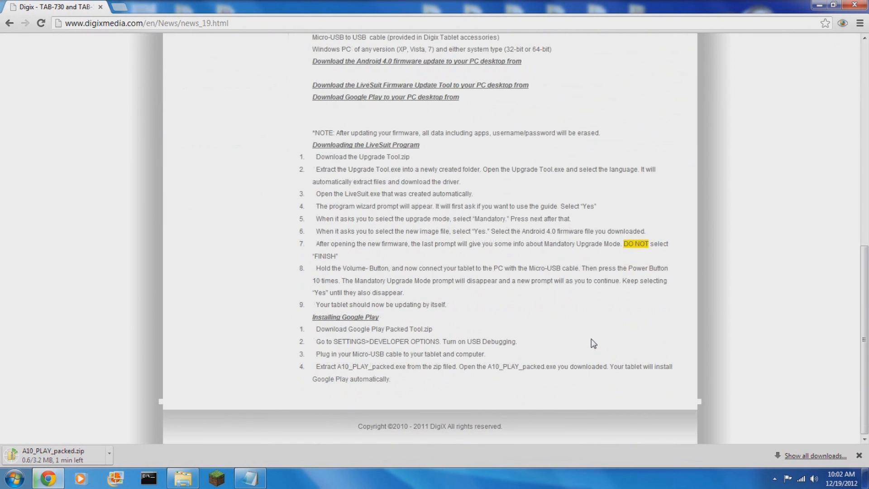
{"action": "mouse_move", "coordinate": [598, 359]}
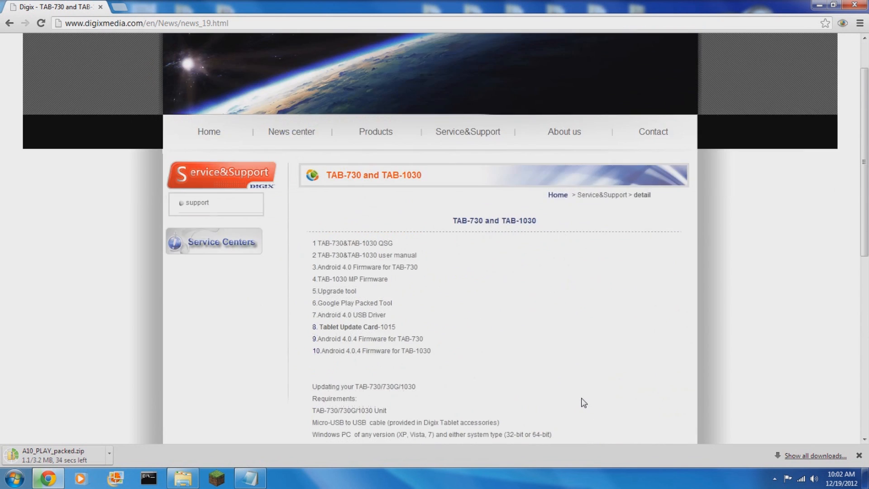
{"action": "scroll", "scroll_direction": "down", "scroll_amount": 3}
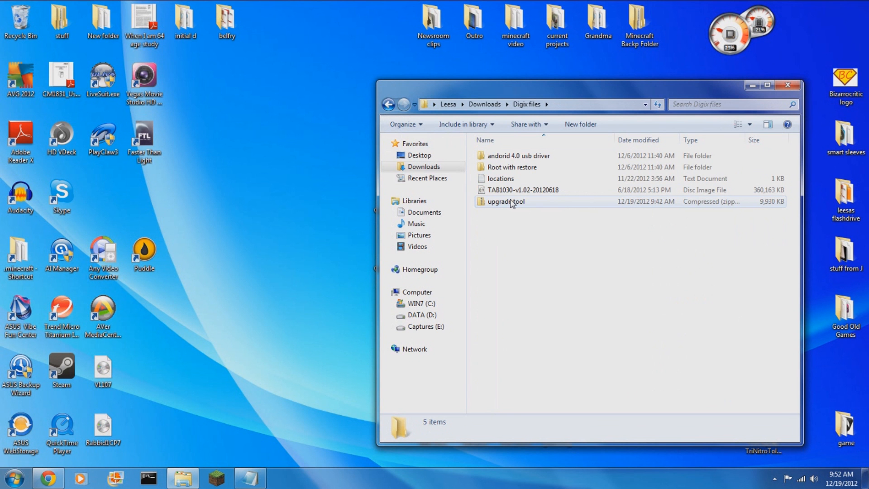
Extract the upgrade tool zip into its own folder, closing the window it opens
{"action": "left_click", "coordinate": [513, 289]}
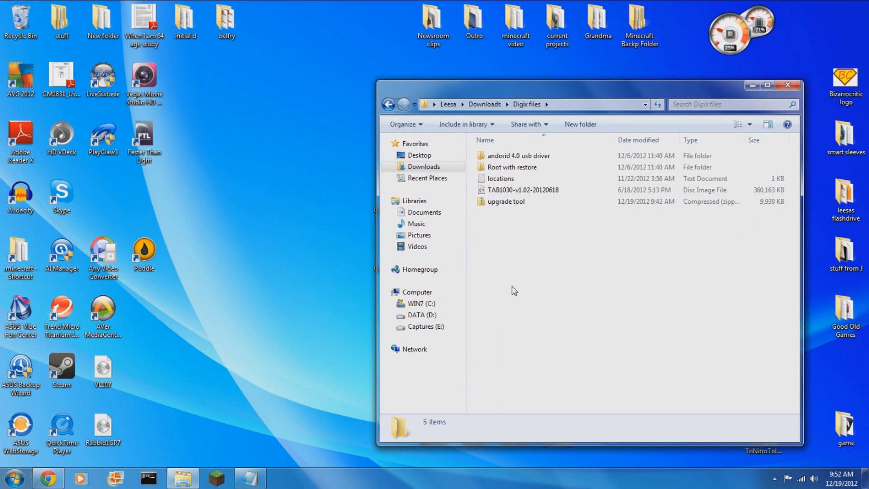
{"action": "left_click", "coordinate": [504, 201]}
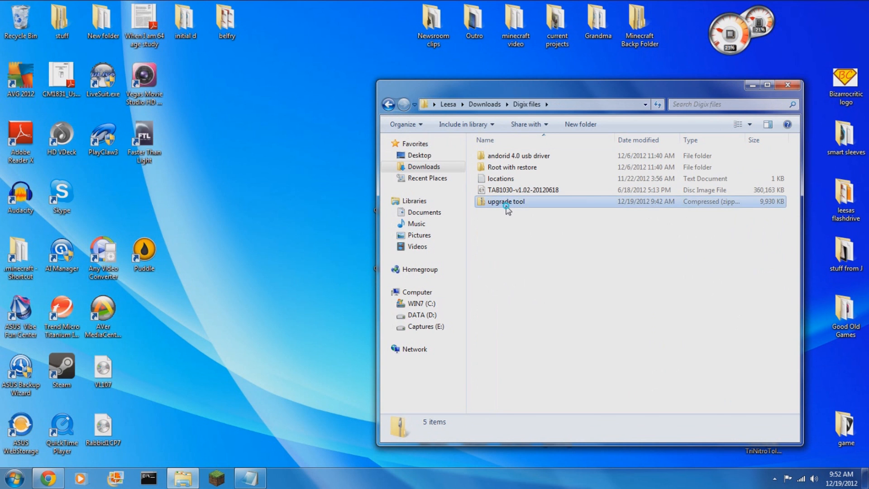
{"action": "right_click", "coordinate": [505, 201]}
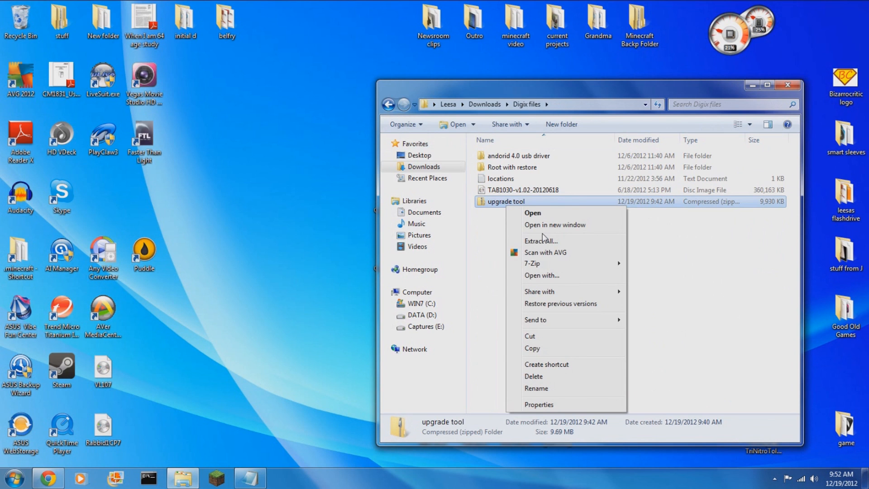
{"action": "mouse_move", "coordinate": [540, 241]}
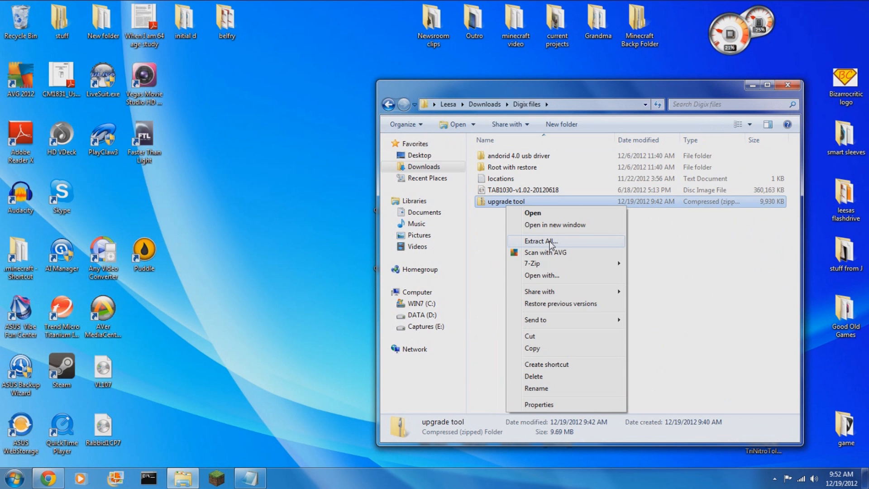
{"action": "left_click", "coordinate": [540, 240]}
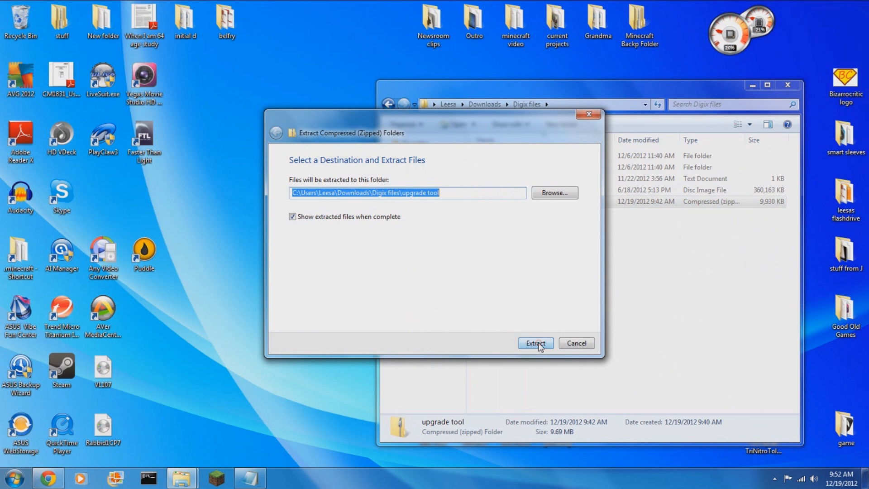
{"action": "left_click", "coordinate": [533, 343]}
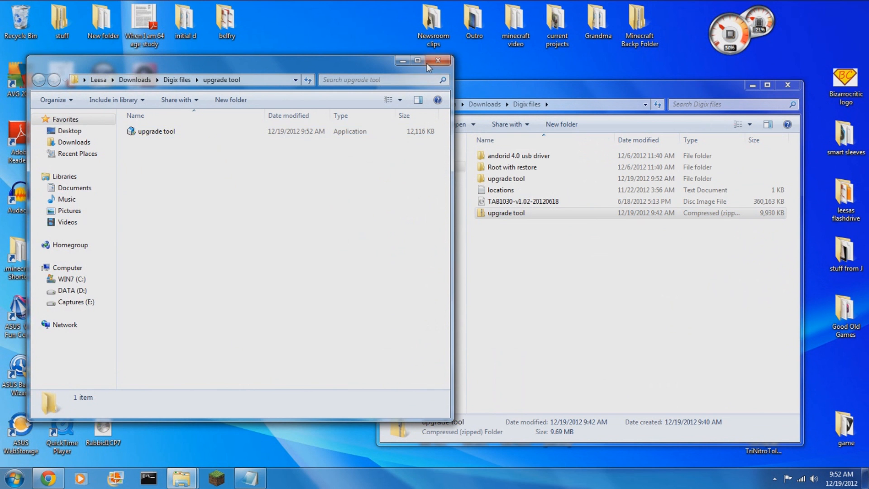
{"action": "left_click", "coordinate": [437, 59]}
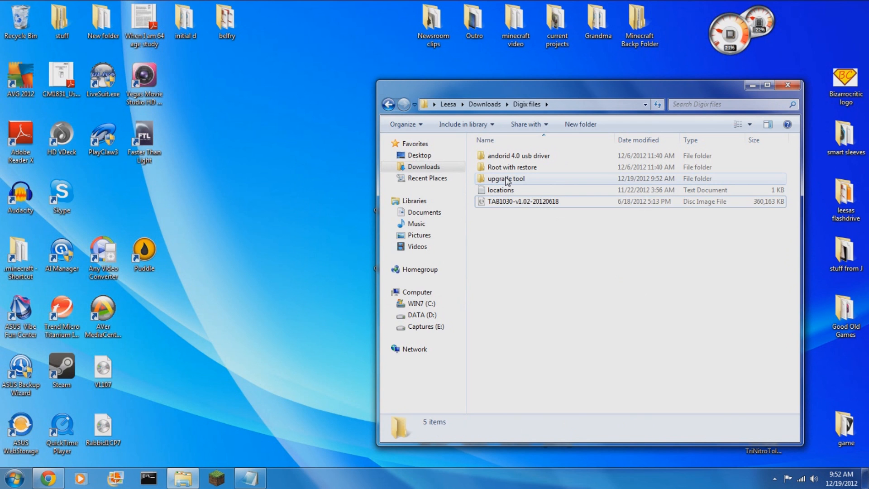
Run the upgrade tool inside its folder to unpack the LiveSuit files, then select LiveSuit
{"action": "double_click", "coordinate": [505, 178]}
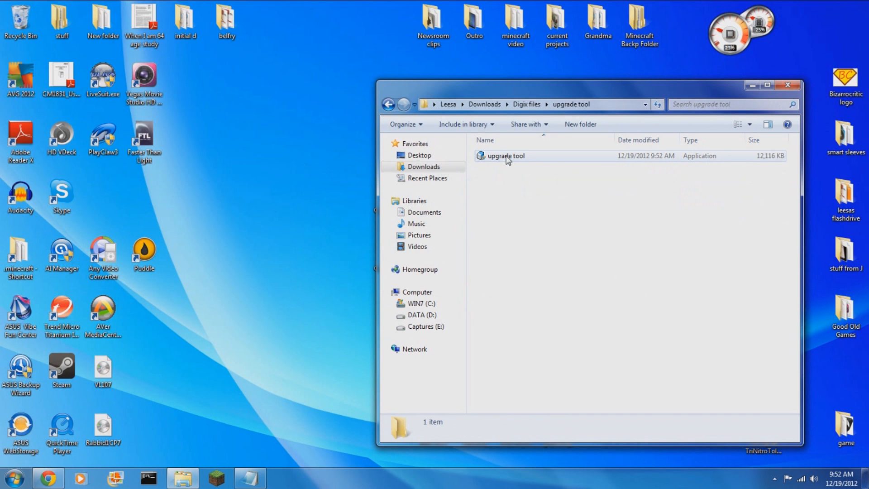
{"action": "left_click", "coordinate": [504, 156]}
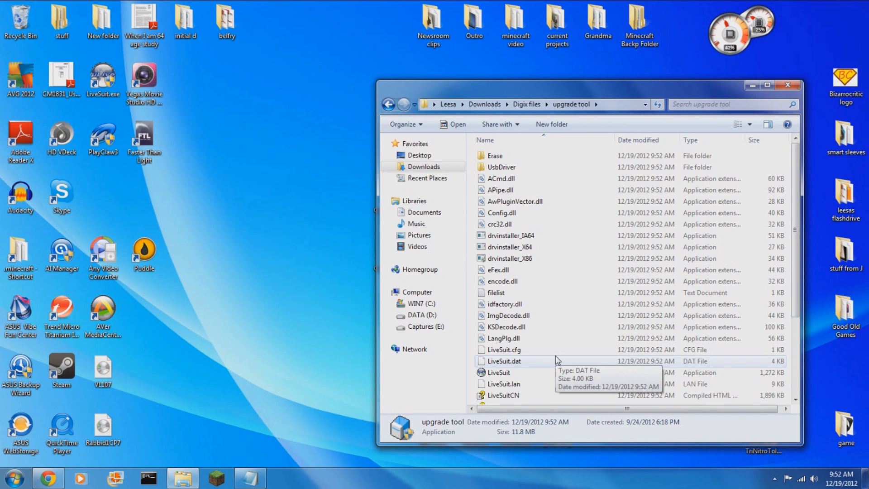
{"action": "scroll", "scroll_direction": "down", "scroll_amount": 3}
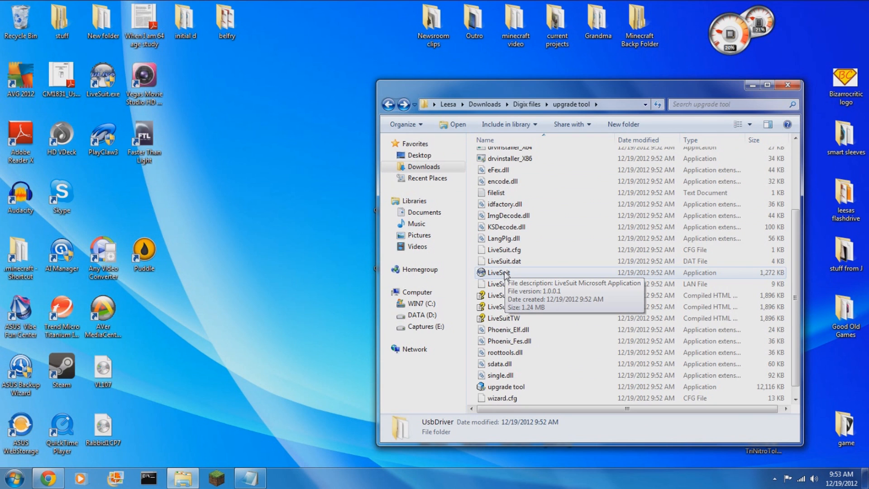
{"action": "left_click", "coordinate": [499, 272]}
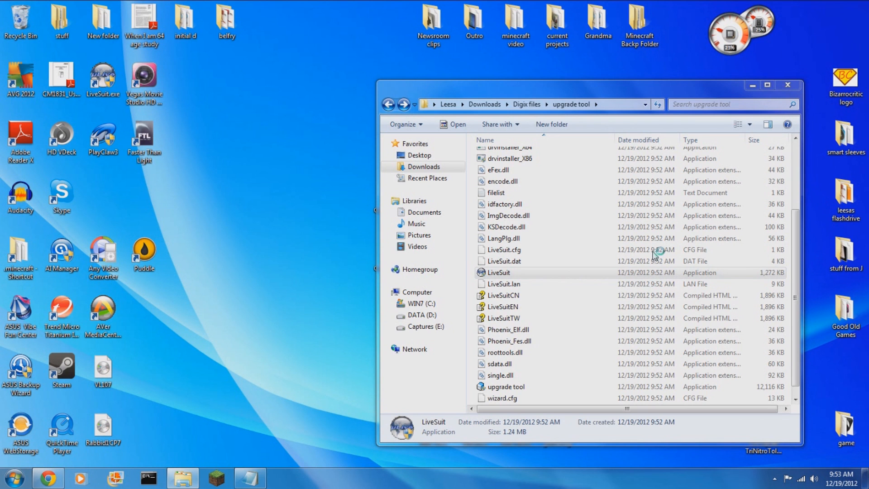
Launch LiveSuit and complete its guide in Mandatory mode, browsing for the firmware image
{"action": "double_click", "coordinate": [498, 272]}
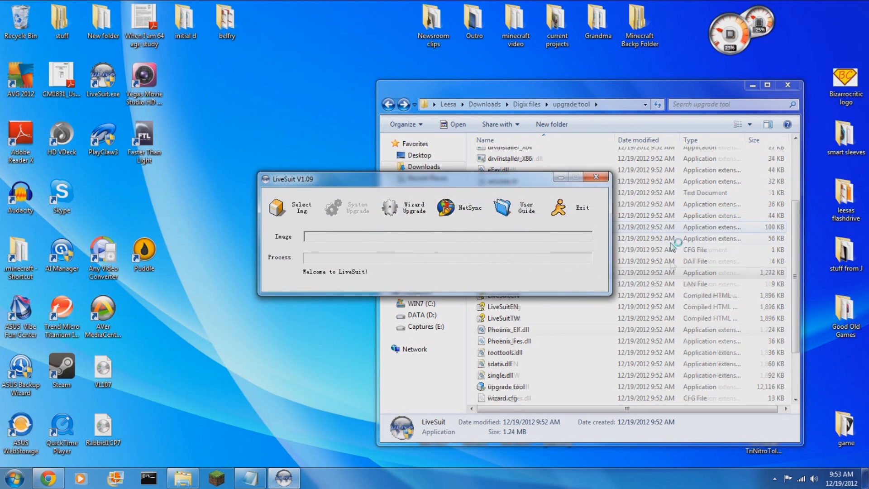
{"action": "left_click", "coordinate": [414, 208]}
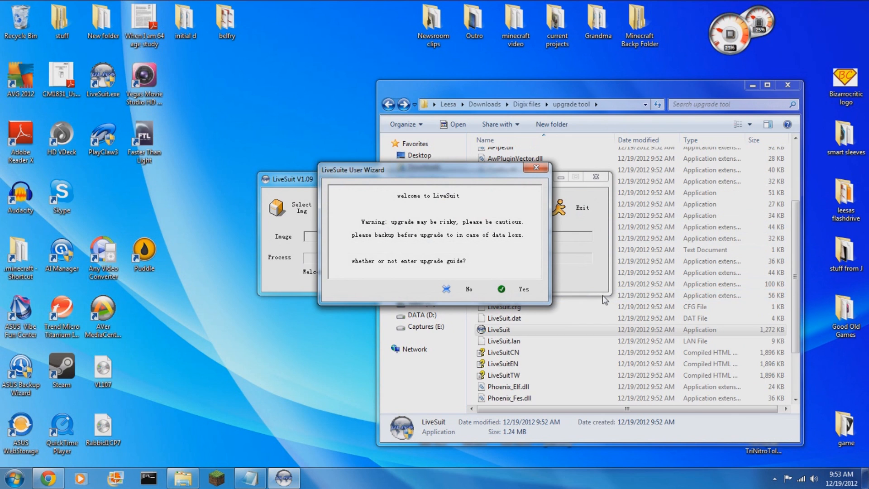
{"action": "mouse_move", "coordinate": [492, 279]}
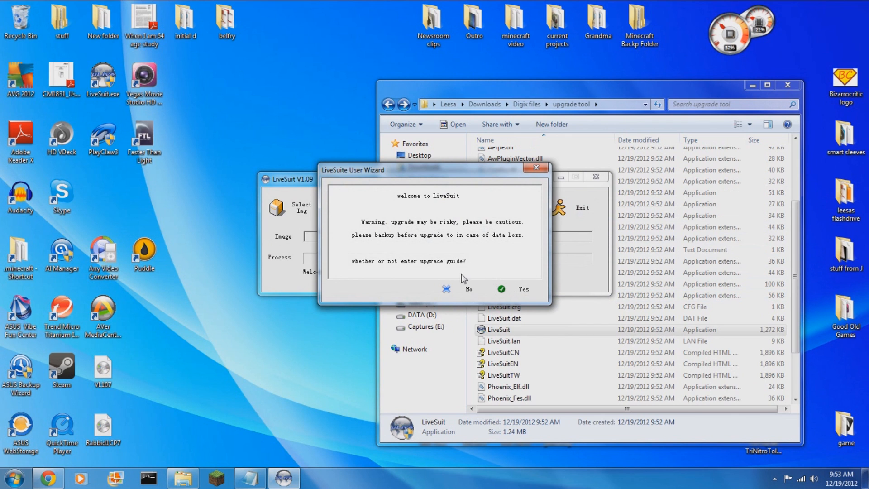
{"action": "mouse_move", "coordinate": [455, 285]}
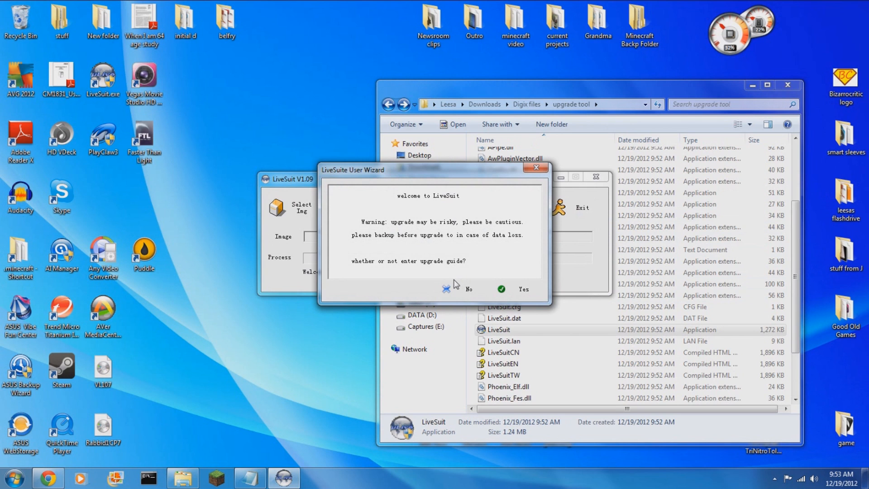
{"action": "mouse_move", "coordinate": [474, 294]}
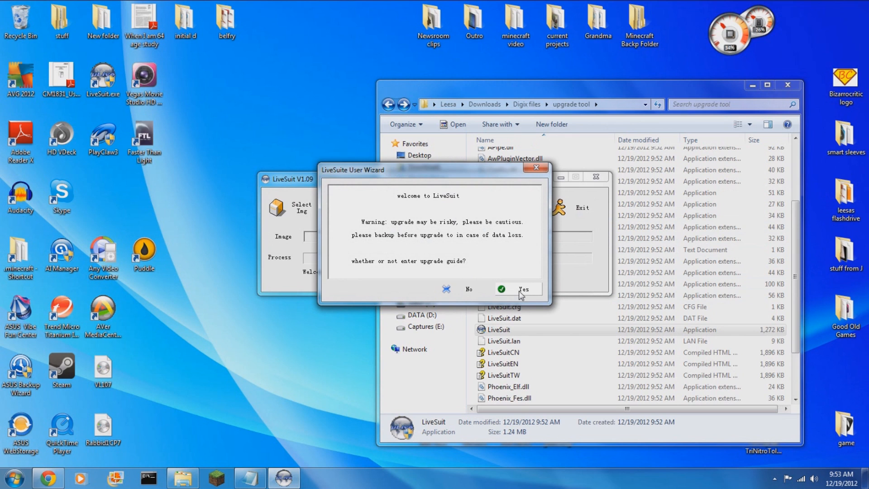
{"action": "mouse_move", "coordinate": [520, 294]}
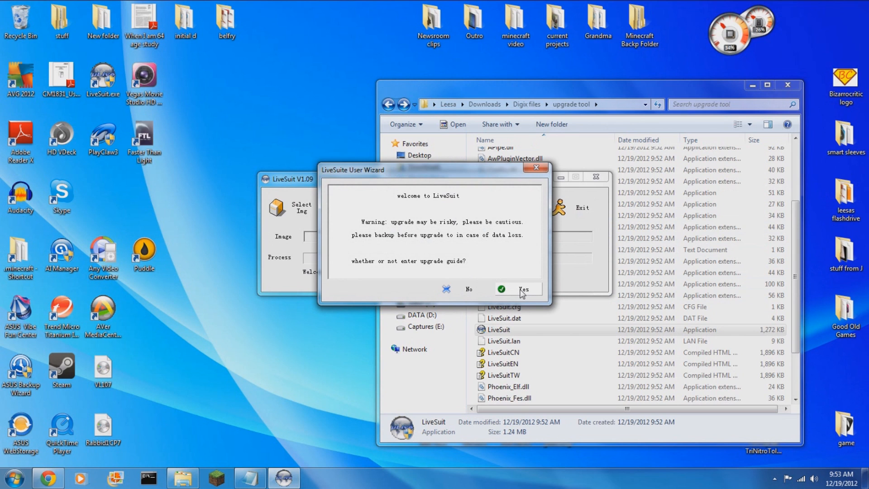
{"action": "left_click", "coordinate": [519, 289]}
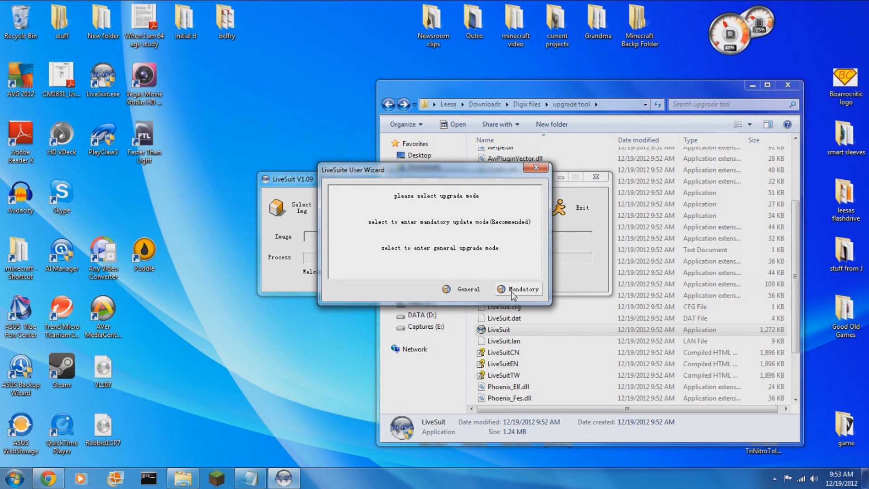
{"action": "left_click", "coordinate": [517, 289]}
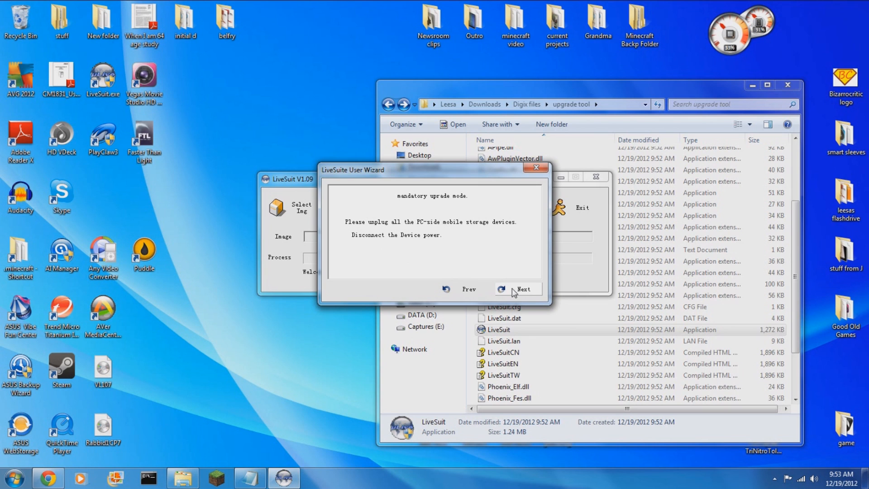
{"action": "left_click", "coordinate": [521, 289]}
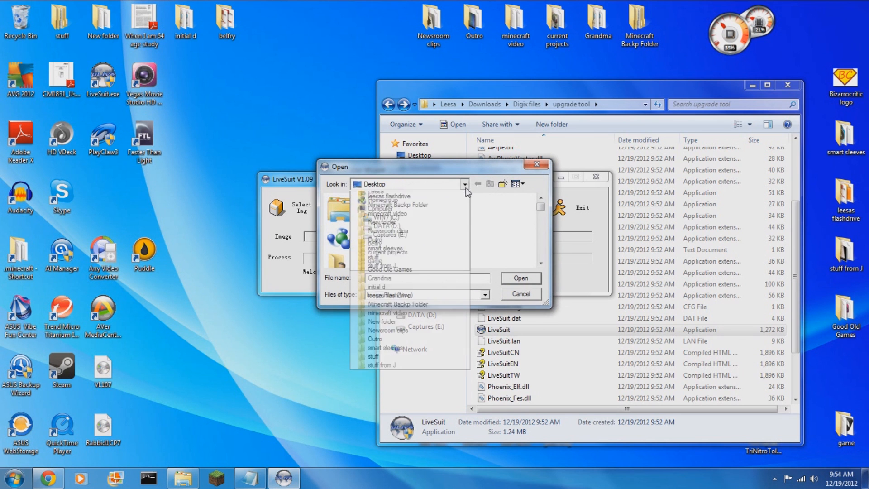
{"action": "left_click", "coordinate": [385, 195]}
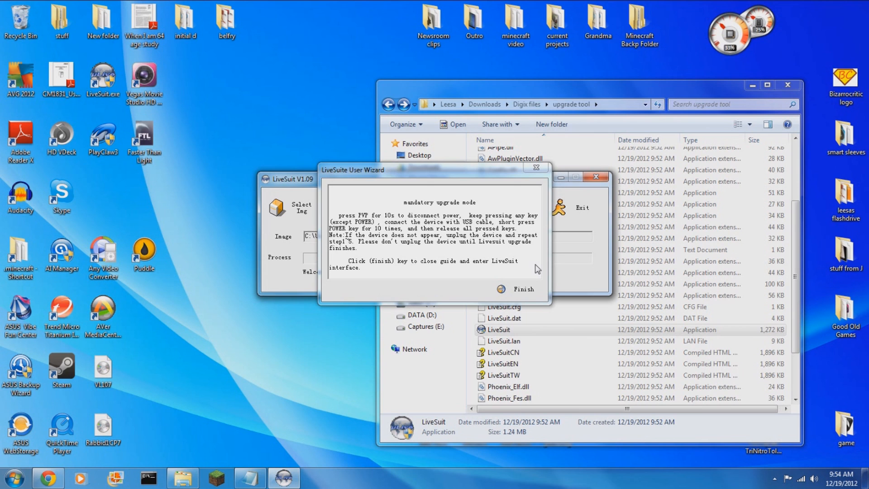
{"action": "left_click", "coordinate": [523, 289]}
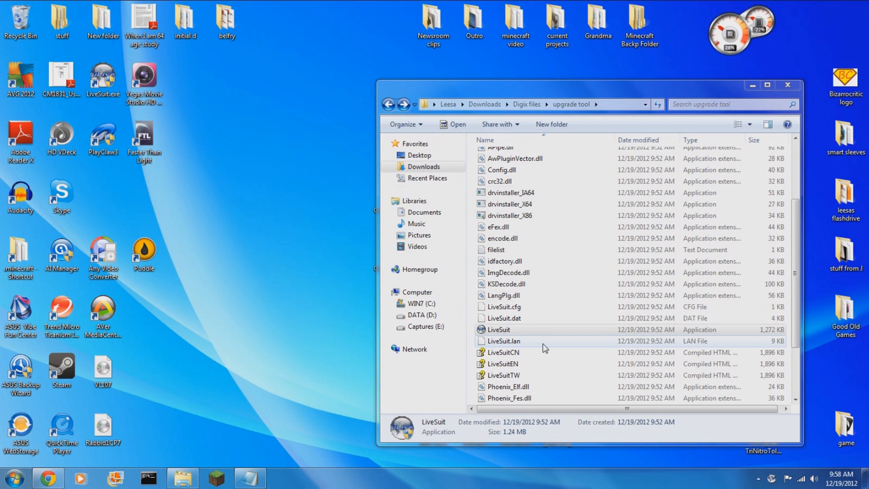
Answer the mandatory format prompt, let flashing finish, and acknowledge 'Upgrade succeeds'
{"action": "double_click", "coordinate": [497, 329]}
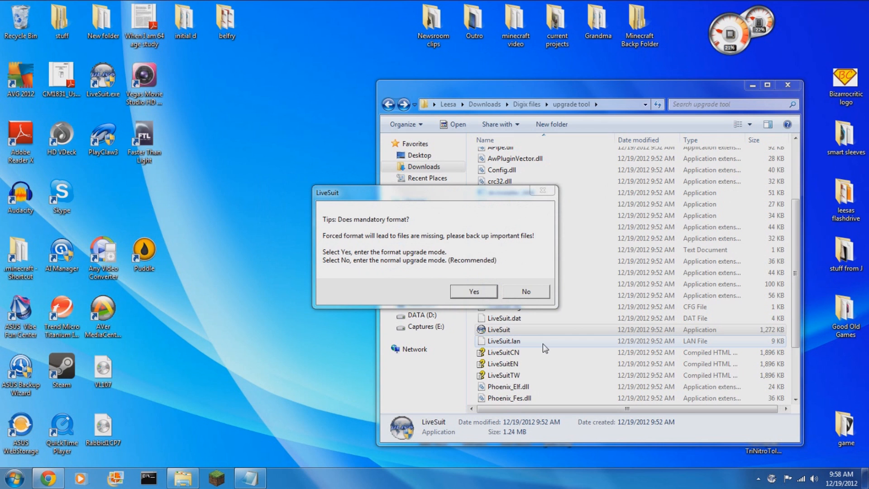
{"action": "left_click", "coordinate": [474, 291]}
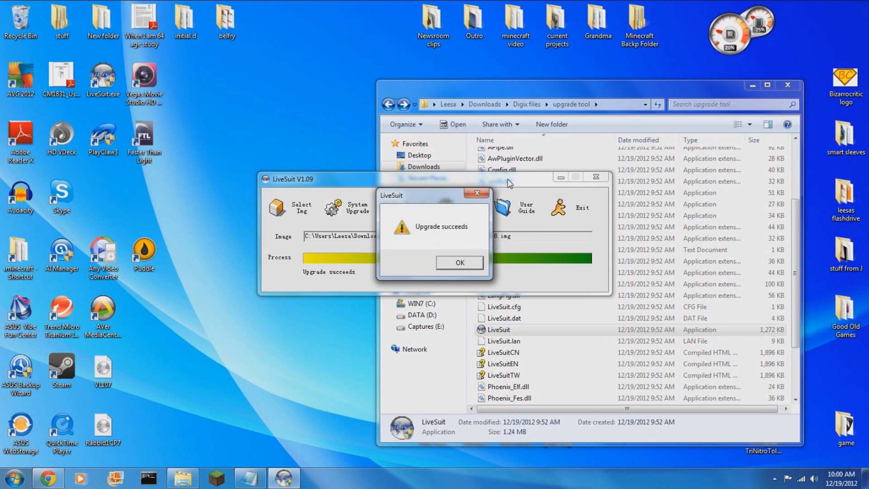
{"action": "left_click", "coordinate": [459, 262]}
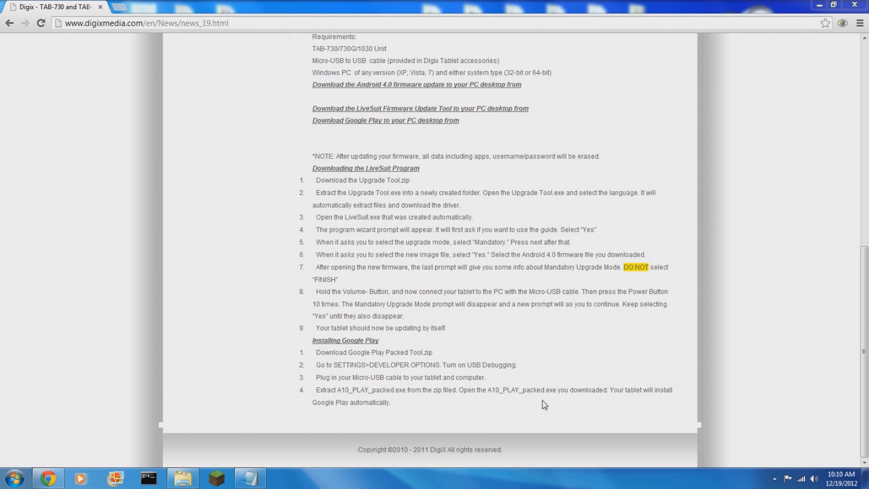
{"action": "mouse_move", "coordinate": [183, 478]}
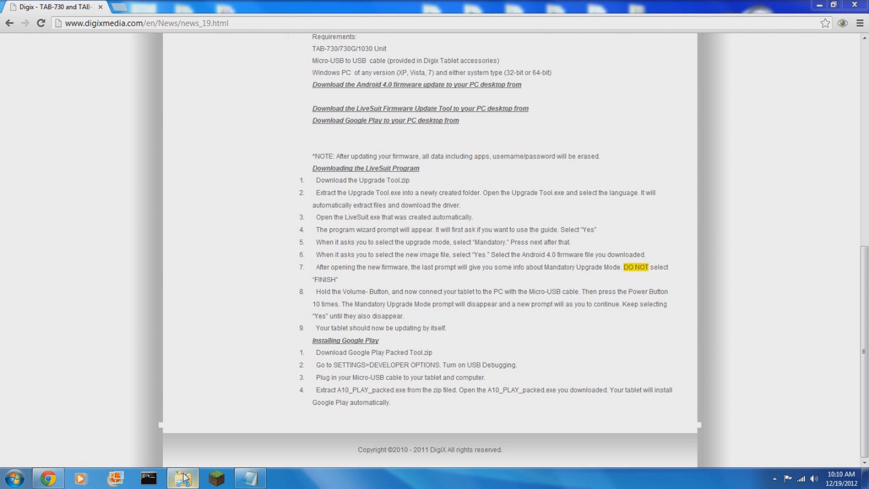
Extract A10_PLAY_packed.zip from the Digix files folder into its own folder
{"action": "left_click", "coordinate": [183, 477]}
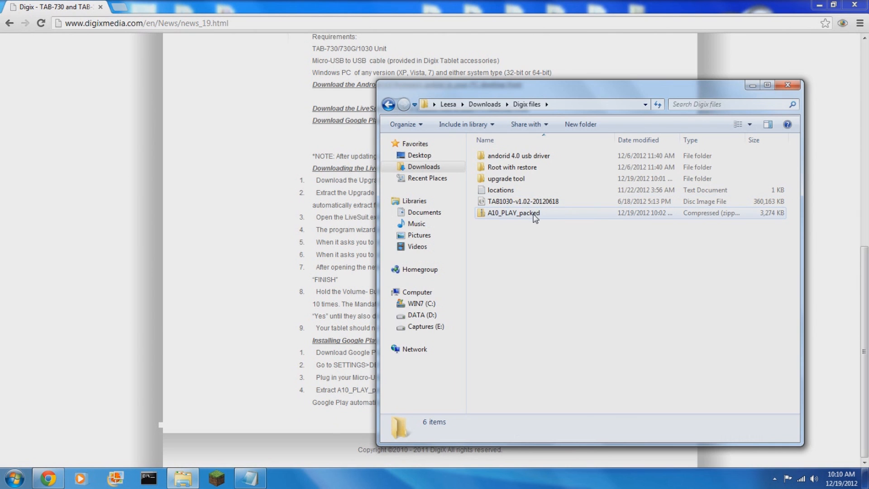
{"action": "right_click", "coordinate": [512, 212]}
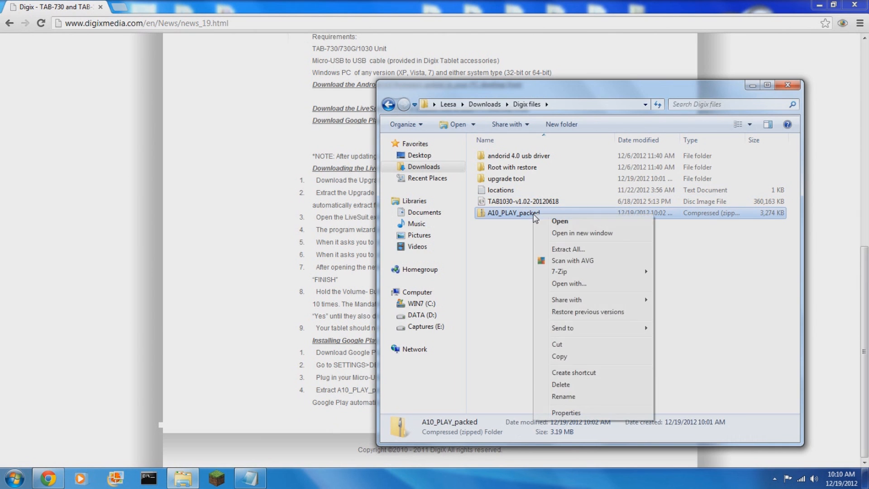
{"action": "mouse_move", "coordinate": [568, 249]}
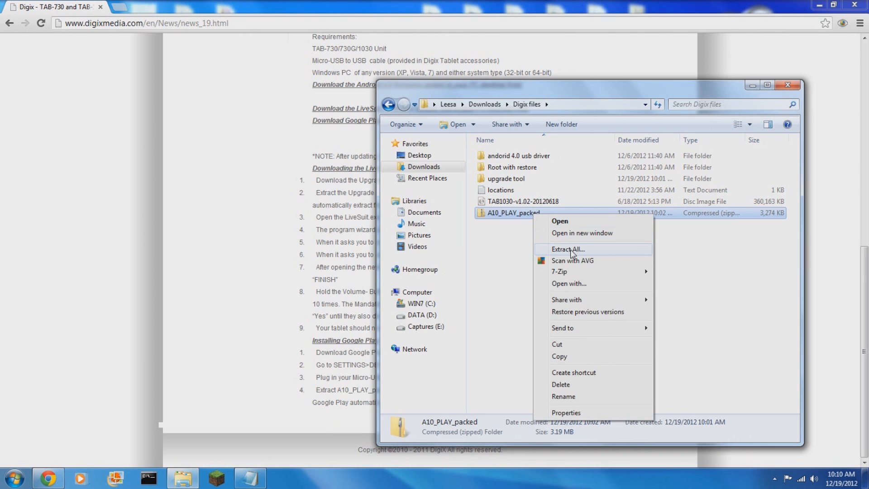
{"action": "left_click", "coordinate": [567, 249]}
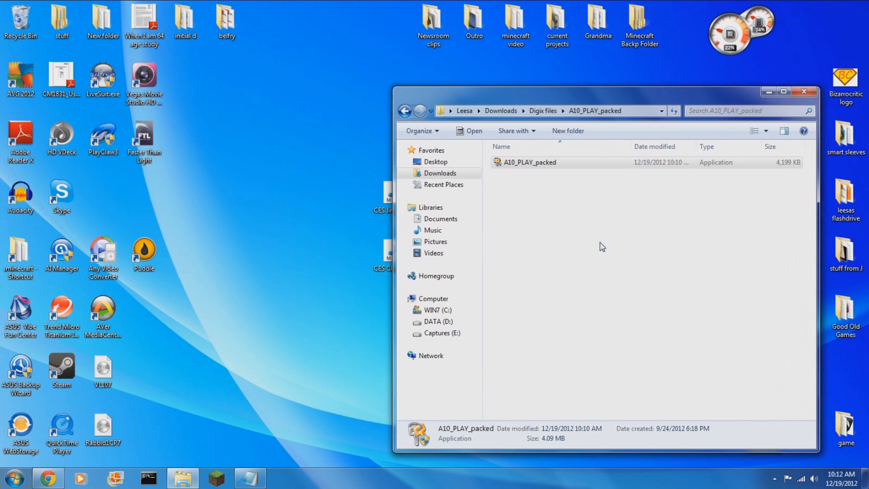
Run A10_PLAY_packed.exe, move its console aside, and allow it past AVG's threat warning
{"action": "double_click", "coordinate": [529, 162]}
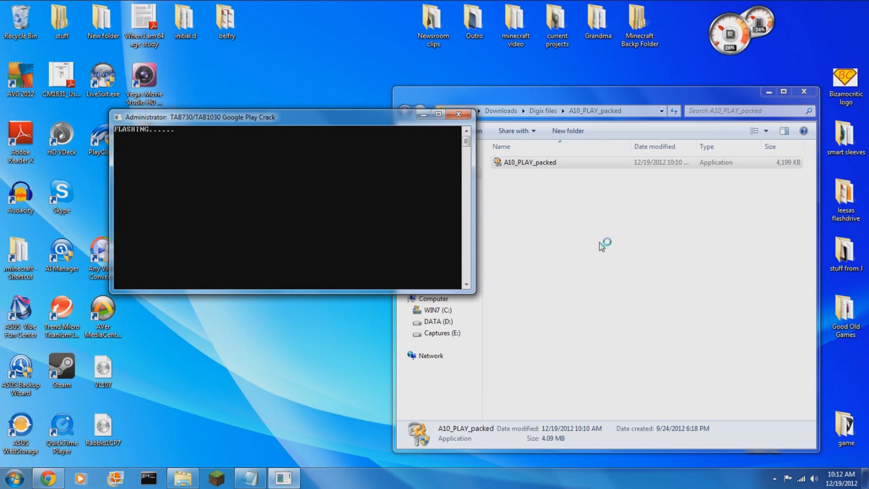
{"action": "left_click_drag", "start_coordinate": [200, 116], "coordinate": [377, 187]}
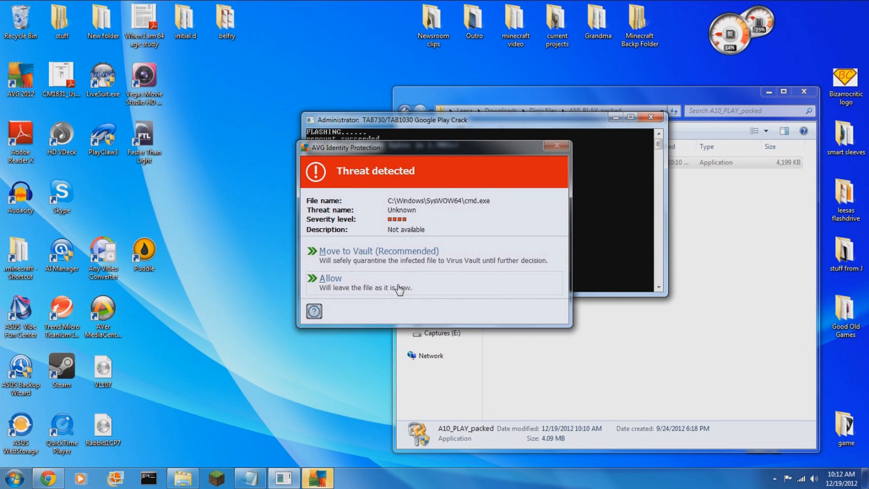
{"action": "left_click", "coordinate": [329, 278]}
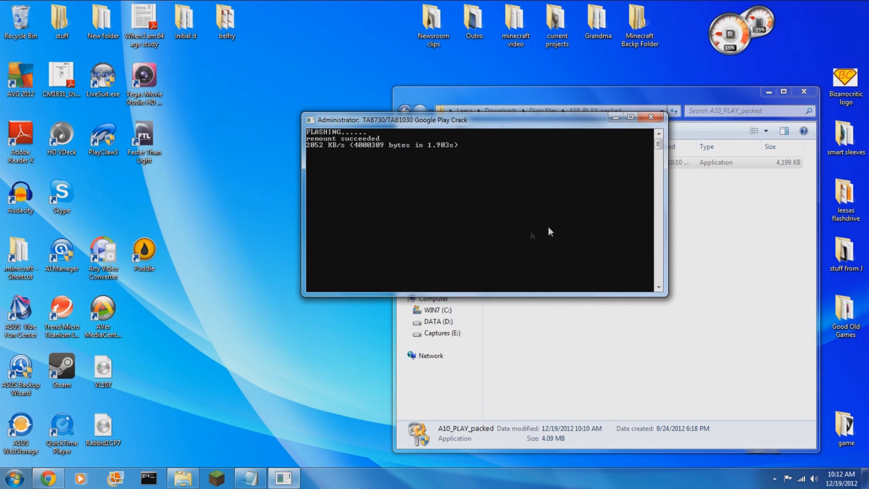